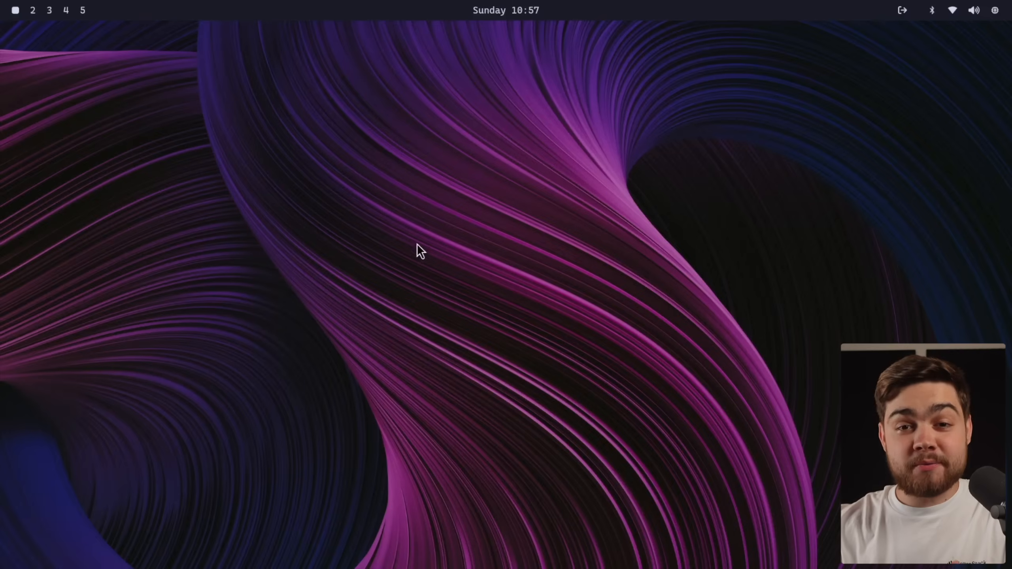
{"action": "mouse_move", "coordinate": [434, 300]}
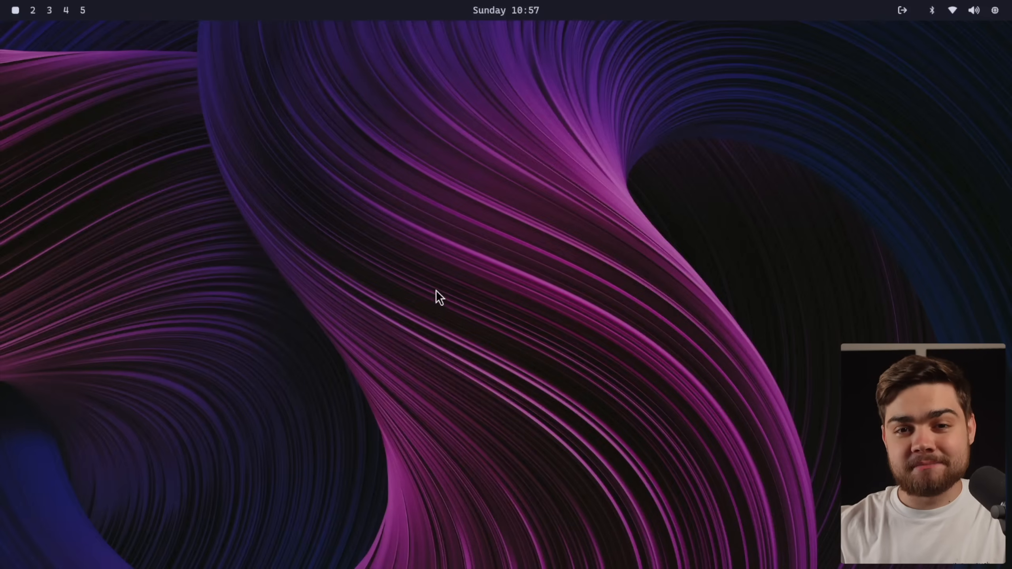